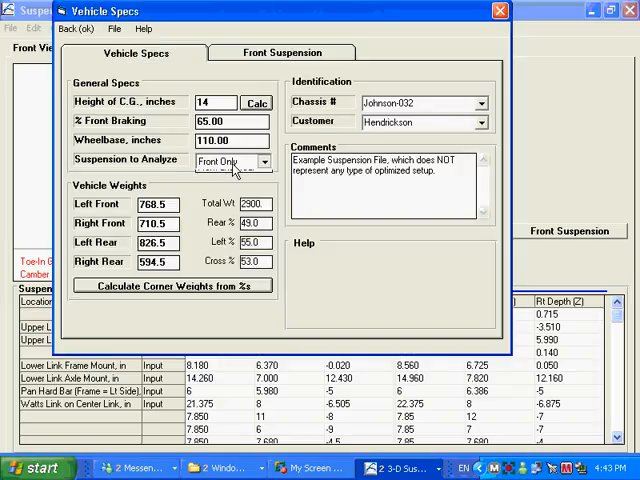
Set Suspension to Analyze to Front and Rear in Vehicle Specs.
{"action": "left_click", "coordinate": [276, 160]}
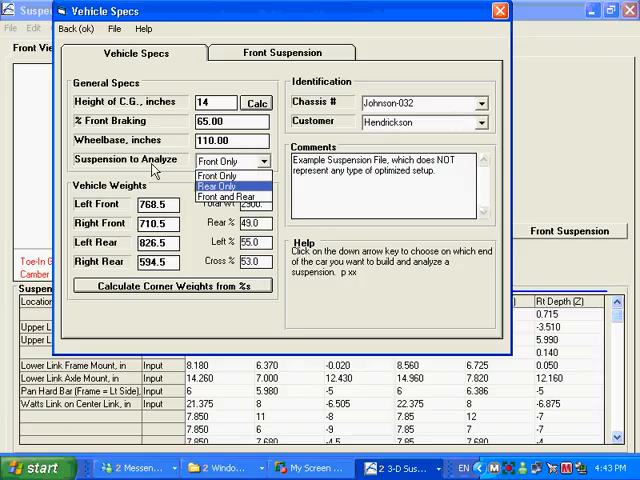
{"action": "left_click", "coordinate": [232, 196]}
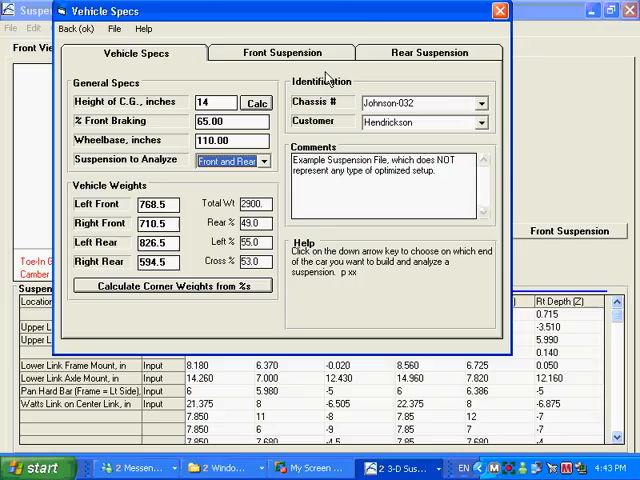
{"action": "mouse_move", "coordinate": [408, 58]}
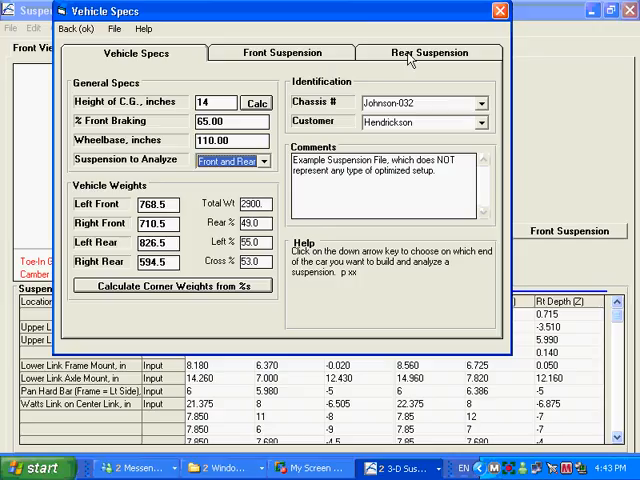
Choose 3 Link, top link Left side w lateral locator as the rear suspension type.
{"action": "left_click", "coordinate": [428, 52]}
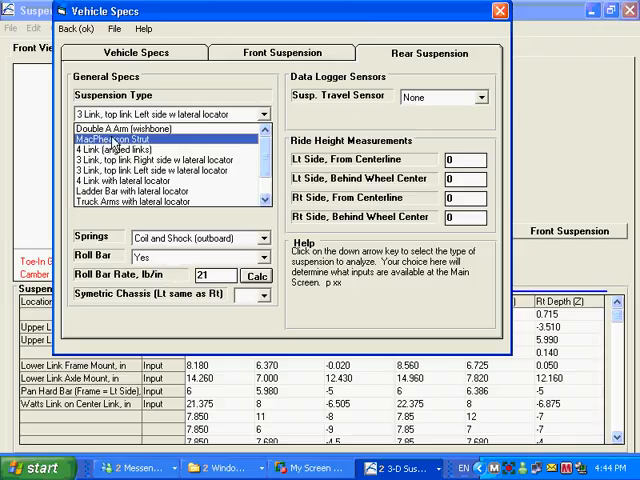
{"action": "left_click", "coordinate": [160, 160]}
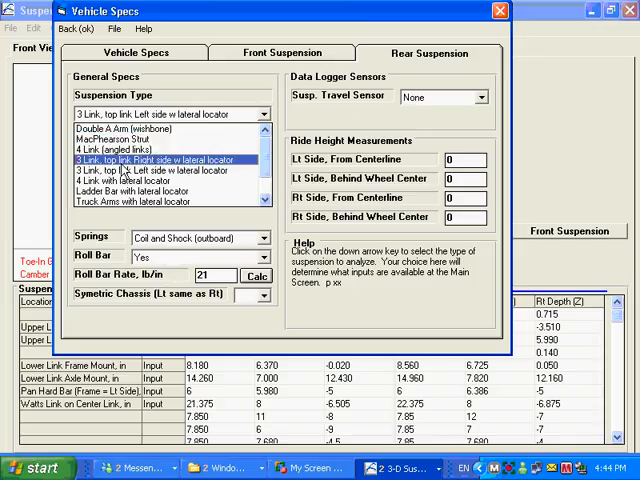
{"action": "left_click", "coordinate": [150, 180]}
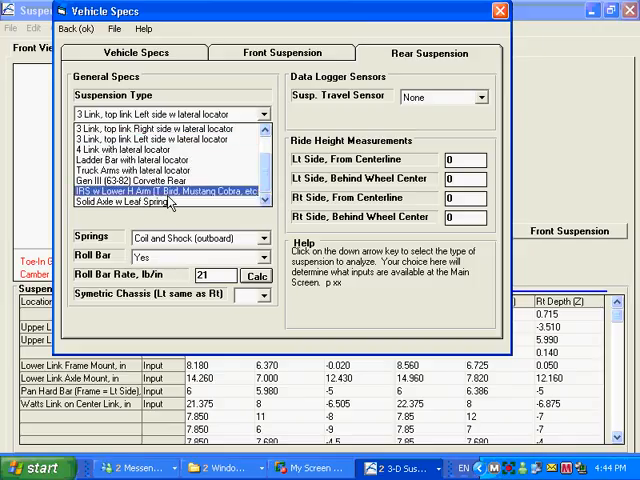
{"action": "left_click", "coordinate": [150, 200]}
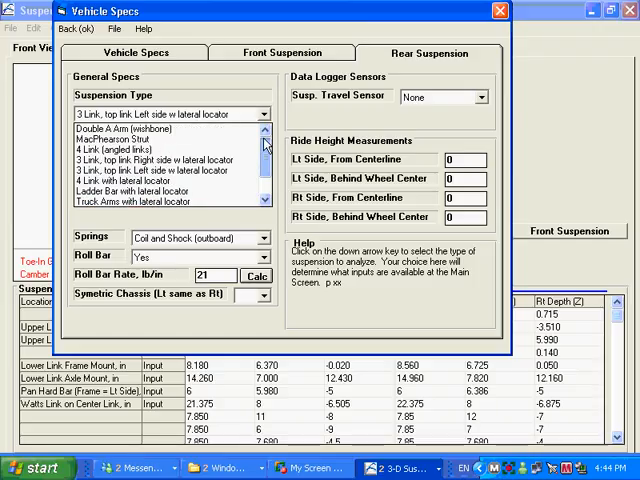
{"action": "left_click", "coordinate": [160, 160]}
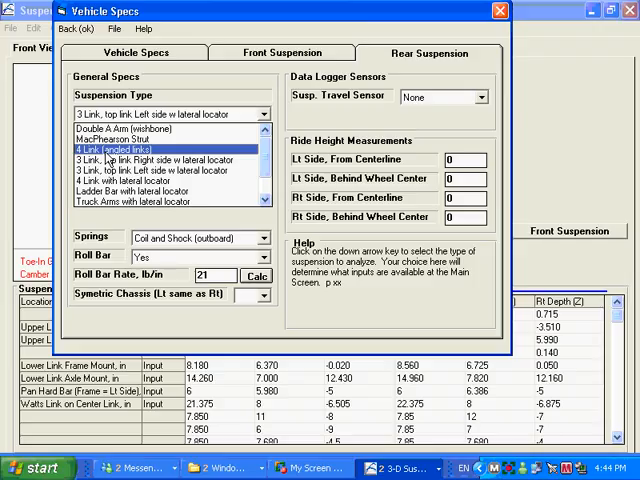
{"action": "left_click", "coordinate": [150, 180]}
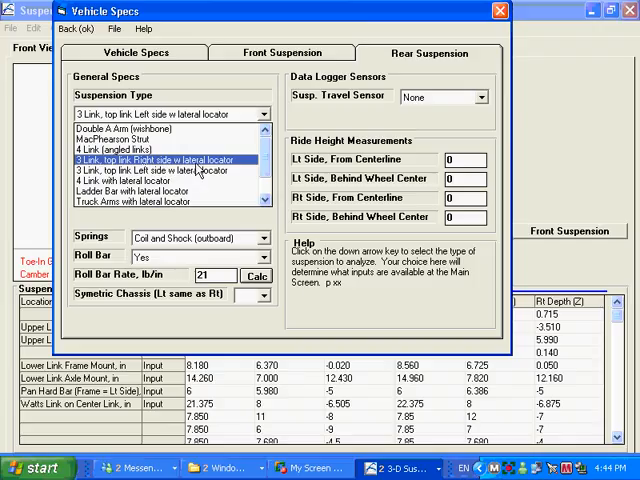
{"action": "left_click", "coordinate": [160, 170]}
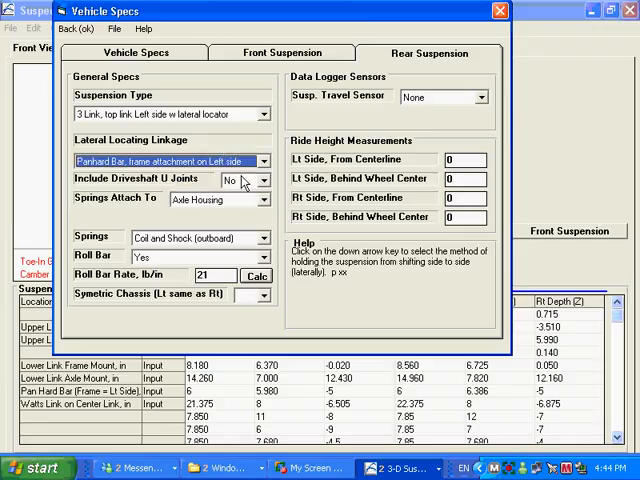
{"action": "mouse_move", "coordinate": [246, 190]}
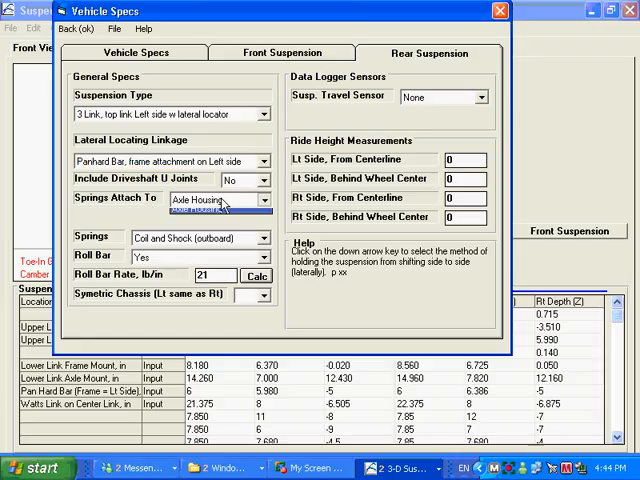
Keep springs attached to the axle housing and bring up the rear roll bar rate calculator.
{"action": "left_click", "coordinate": [264, 200]}
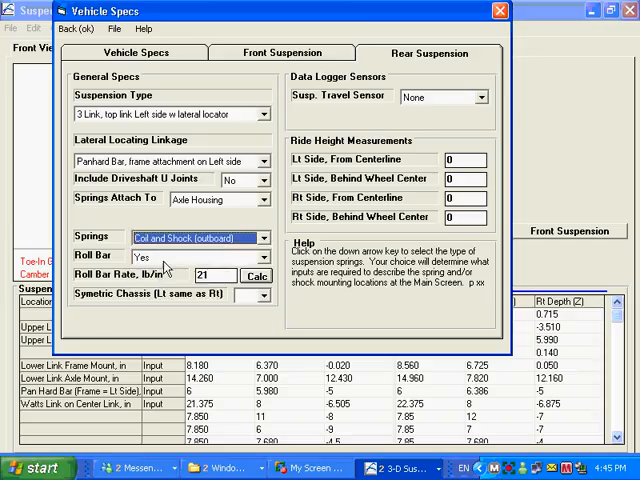
{"action": "left_click", "coordinate": [216, 274]}
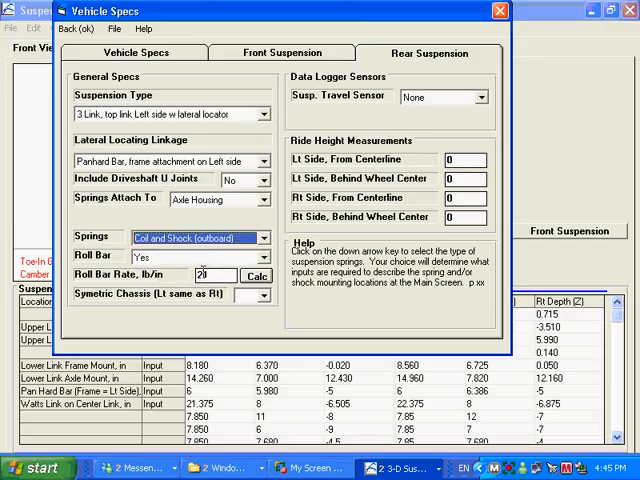
{"action": "left_click", "coordinate": [256, 276]}
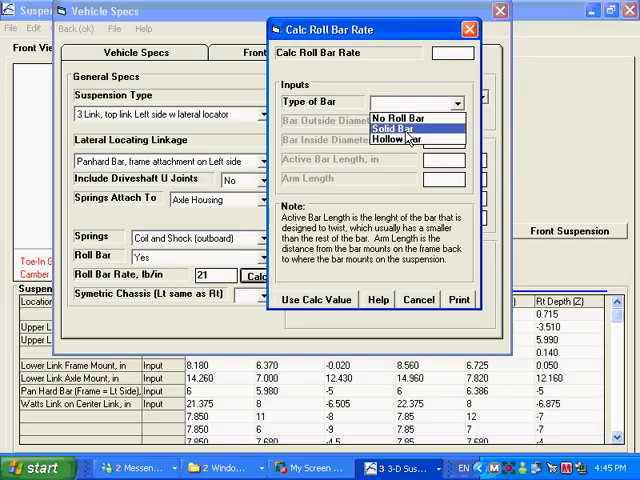
Rate a solid roll bar with 1 in diameter, 34 in active length and 12 in arms.
{"action": "left_click", "coordinate": [396, 128]}
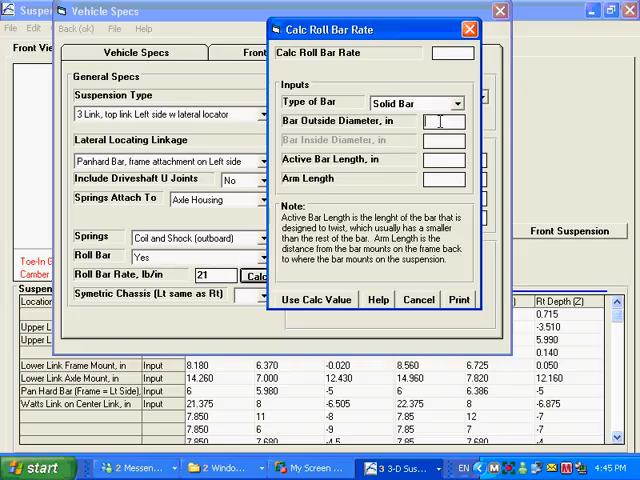
{"action": "type", "text": "1"}
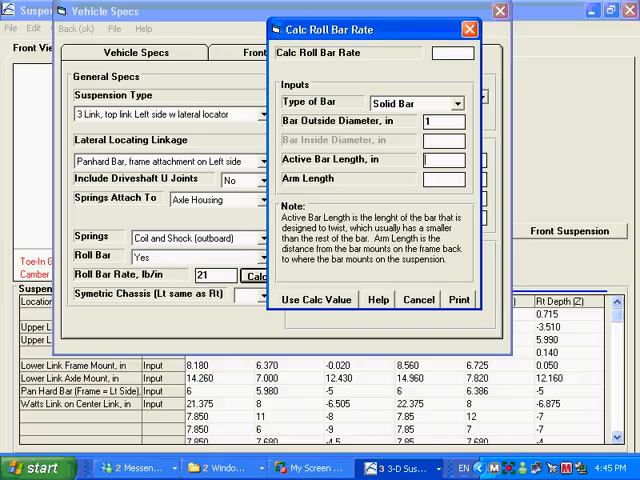
{"action": "type", "text": "3"}
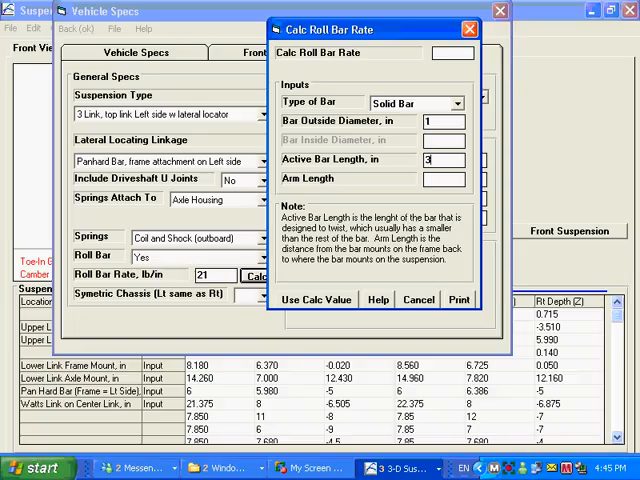
{"action": "type", "text": "4"}
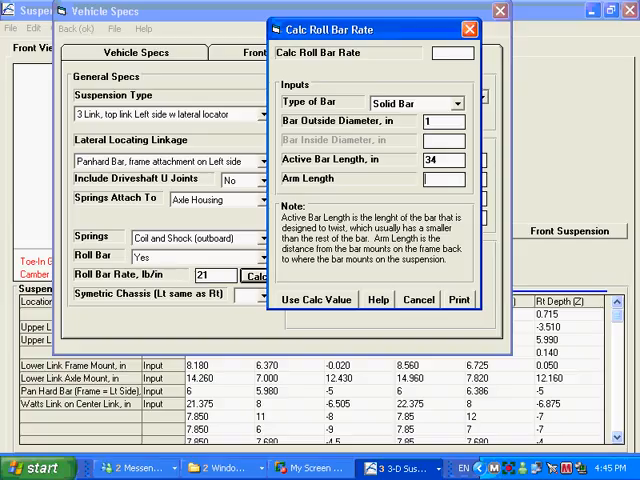
{"action": "type", "text": "12"}
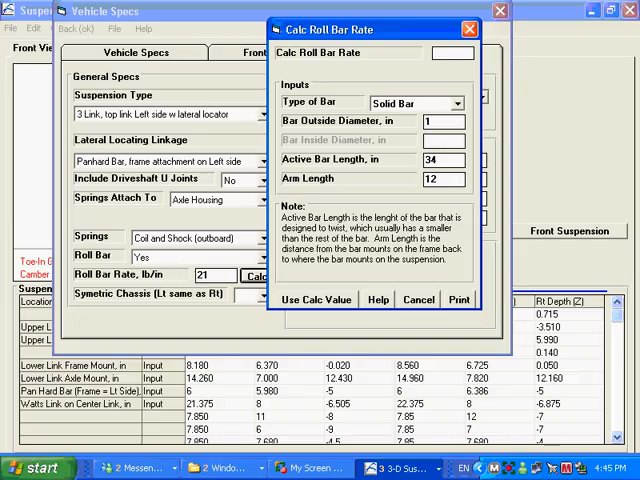
{"action": "mouse_move", "coordinate": [288, 328]}
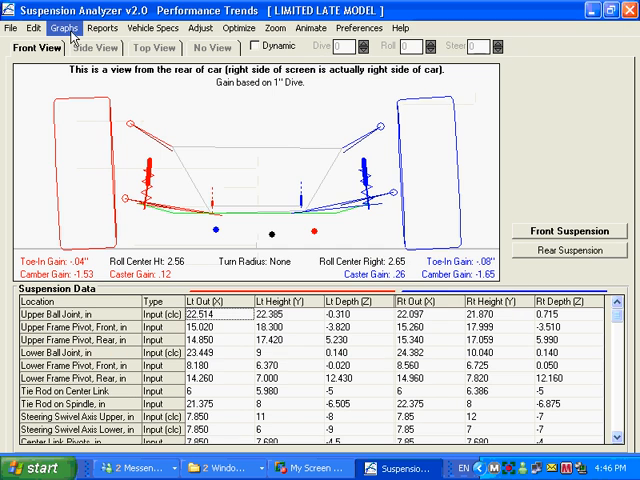
Show the rear suspension data and bring up the Open Suspension File library list.
{"action": "left_click", "coordinate": [570, 250]}
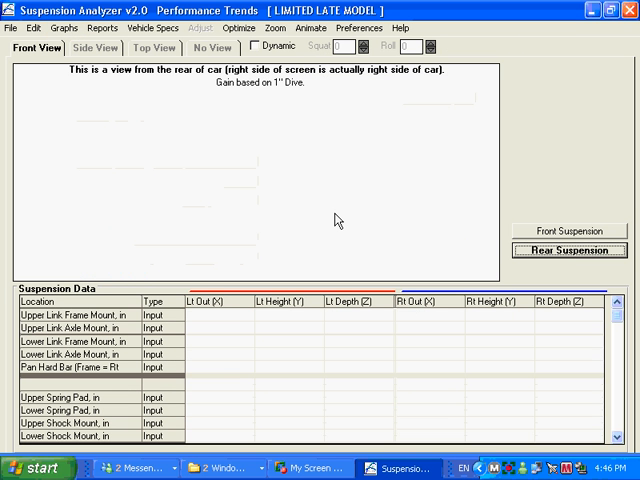
{"action": "mouse_move", "coordinate": [476, 384]}
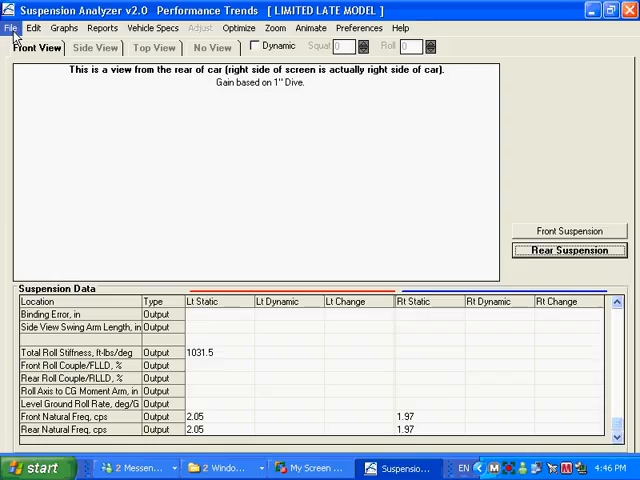
{"action": "left_click", "coordinate": [568, 232]}
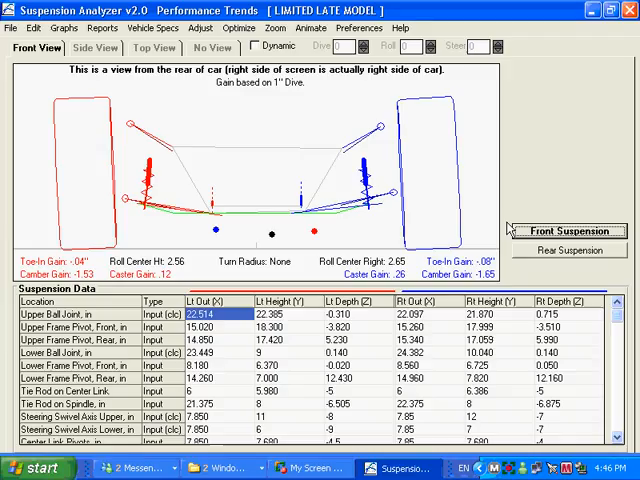
{"action": "left_click", "coordinate": [568, 250]}
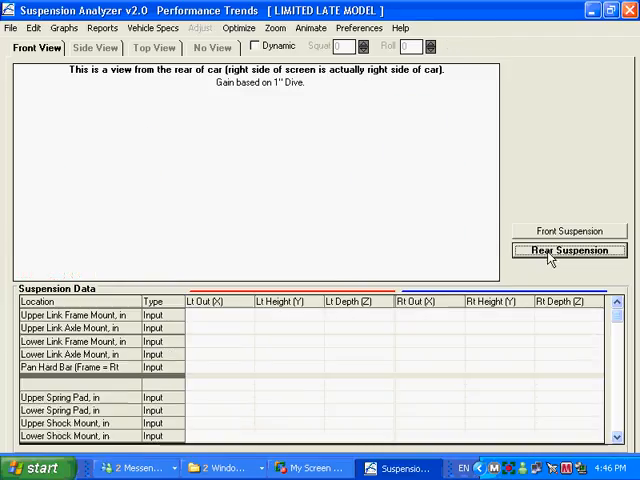
{"action": "left_click", "coordinate": [12, 28]}
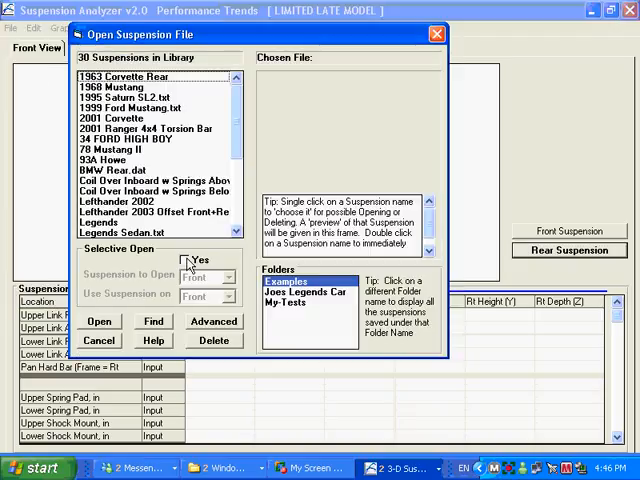
Selectively open Shock Sensors Front and Rear, using it on the Rear suspension only.
{"action": "left_click", "coordinate": [188, 260]}
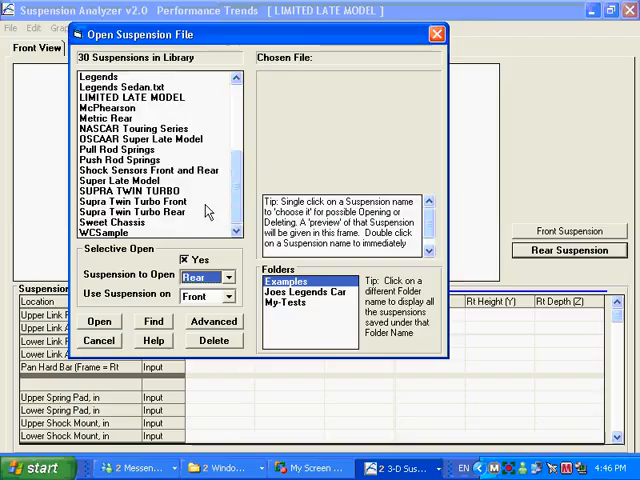
{"action": "left_click", "coordinate": [150, 170]}
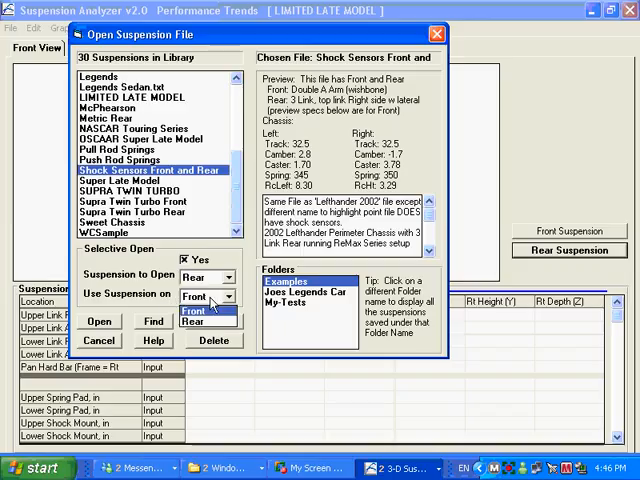
{"action": "left_click", "coordinate": [196, 310]}
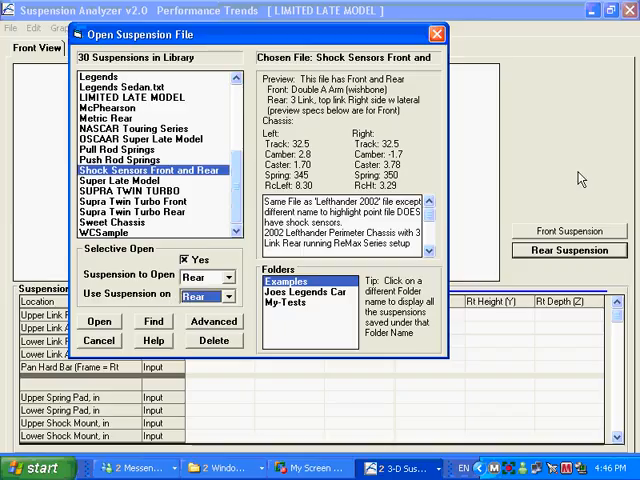
{"action": "mouse_move", "coordinate": [110, 332]}
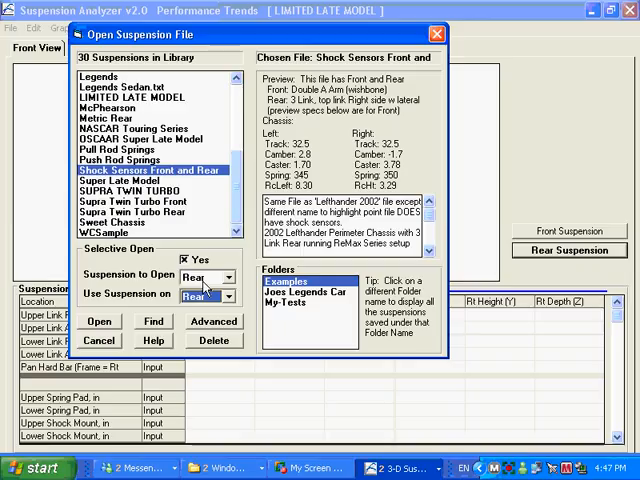
{"action": "mouse_move", "coordinate": [204, 294]}
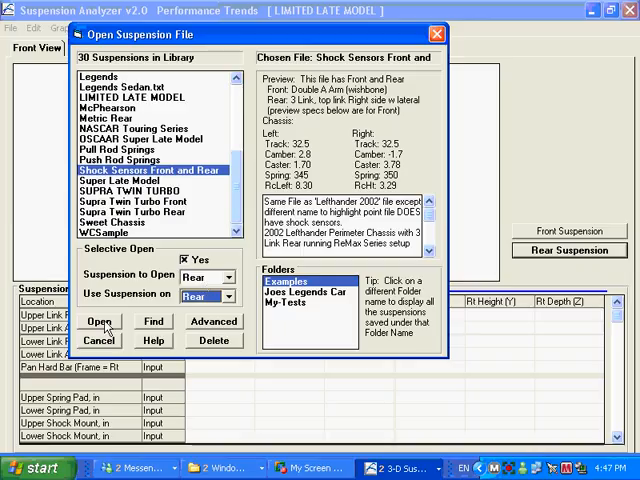
{"action": "left_click", "coordinate": [98, 320]}
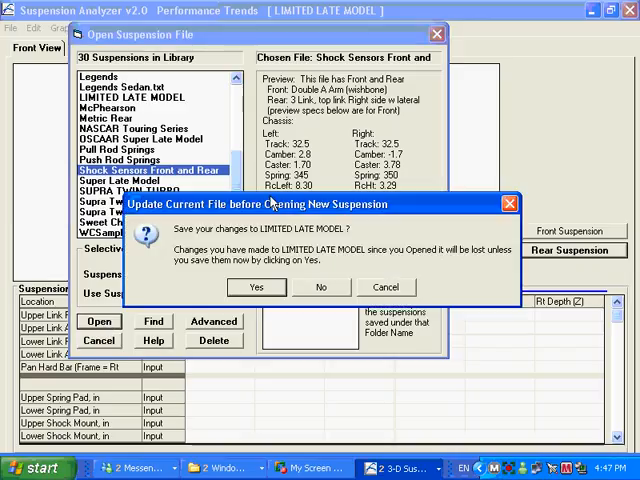
{"action": "mouse_move", "coordinate": [536, 126]}
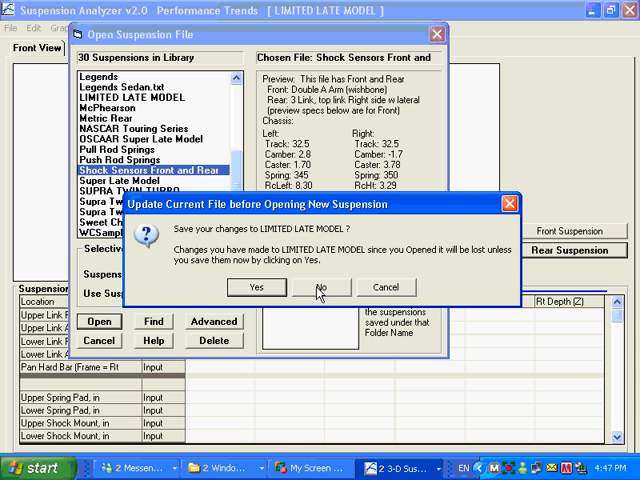
Decline saving LIMITED LATE MODEL changes and confirm copying the rear suspension in.
{"action": "left_click", "coordinate": [320, 288]}
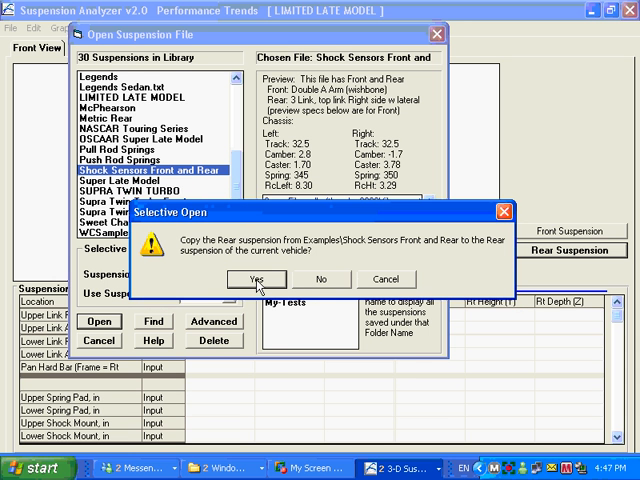
{"action": "left_click", "coordinate": [256, 280]}
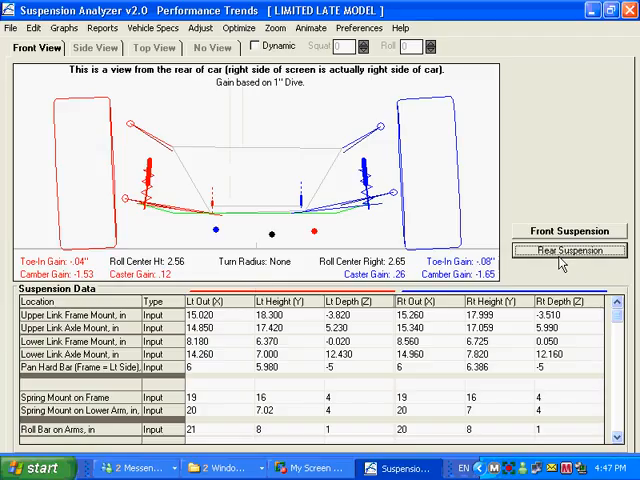
Display the rear results with total roll stiffness, roll couple percentages and oversteer.
{"action": "left_click", "coordinate": [568, 250]}
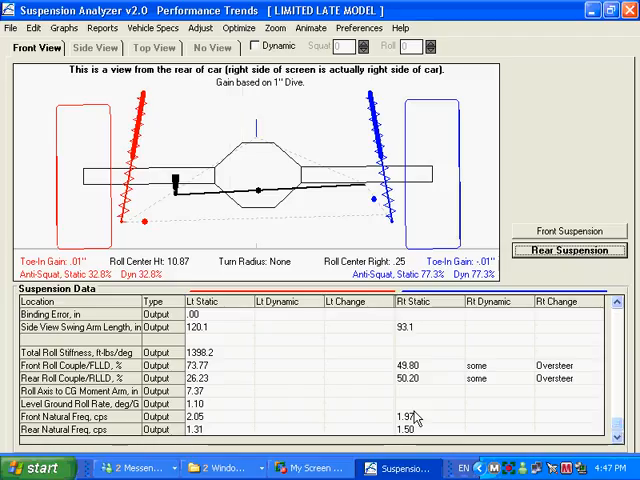
{"action": "mouse_move", "coordinate": [258, 372]}
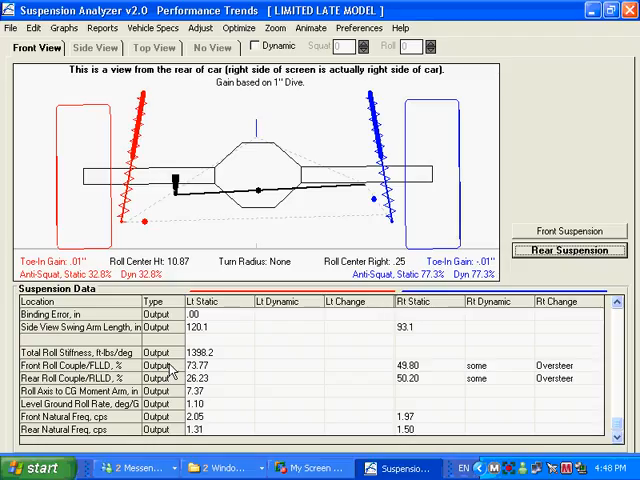
{"action": "mouse_move", "coordinate": [208, 384]}
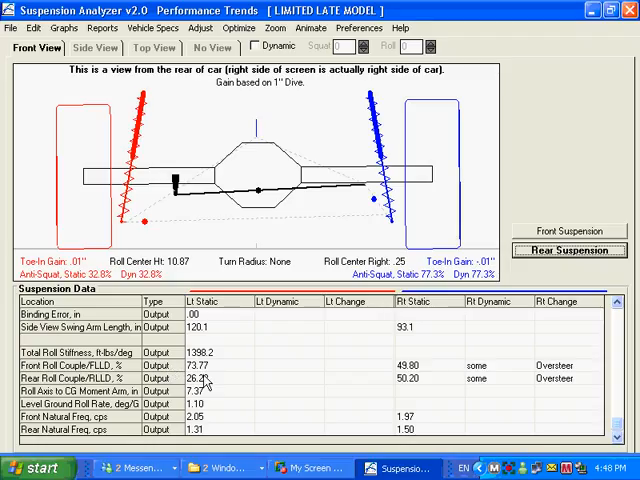
{"action": "mouse_move", "coordinate": [238, 404]}
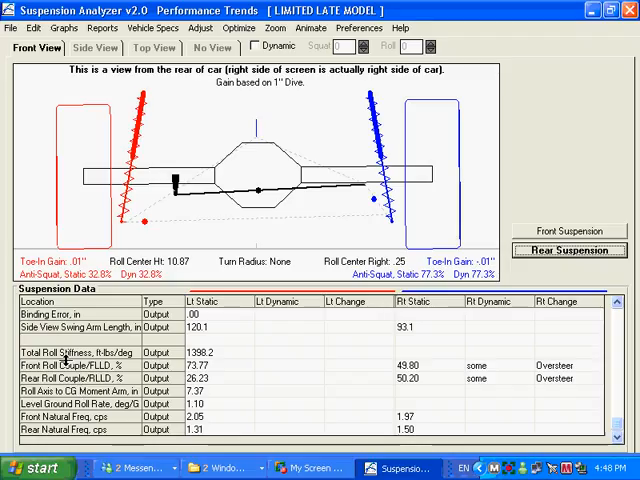
{"action": "mouse_move", "coordinate": [64, 360]}
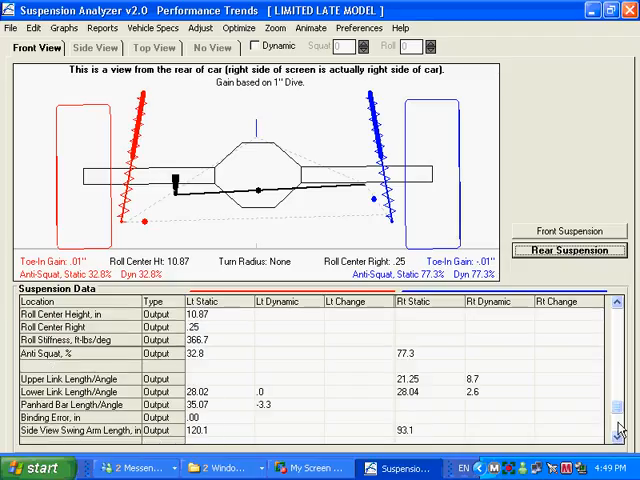
{"action": "scroll", "scroll_direction": "down", "scroll_amount": 3}
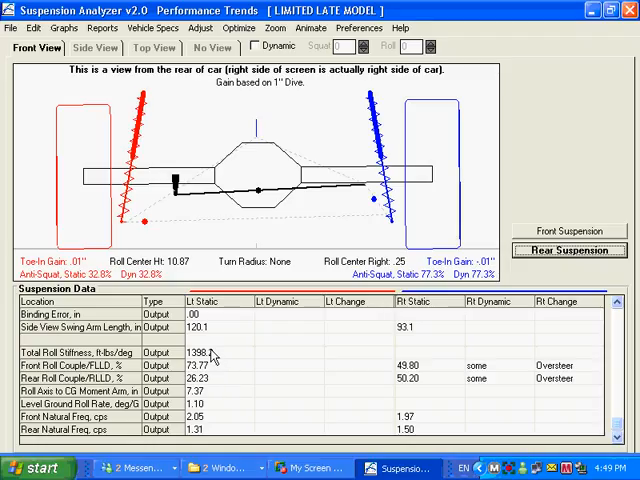
{"action": "mouse_move", "coordinate": [212, 356]}
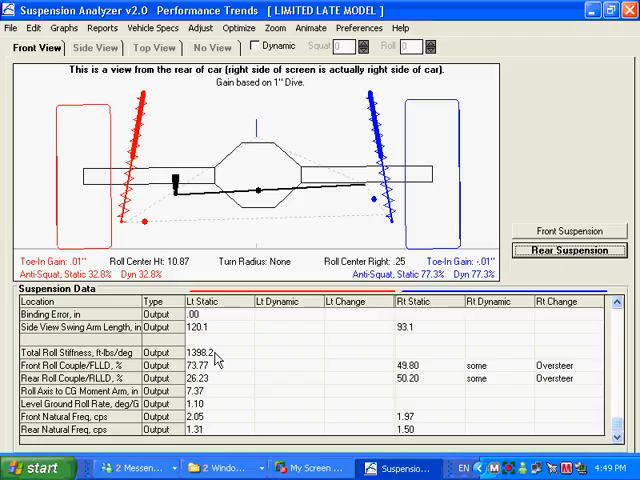
{"action": "mouse_move", "coordinate": [232, 376]}
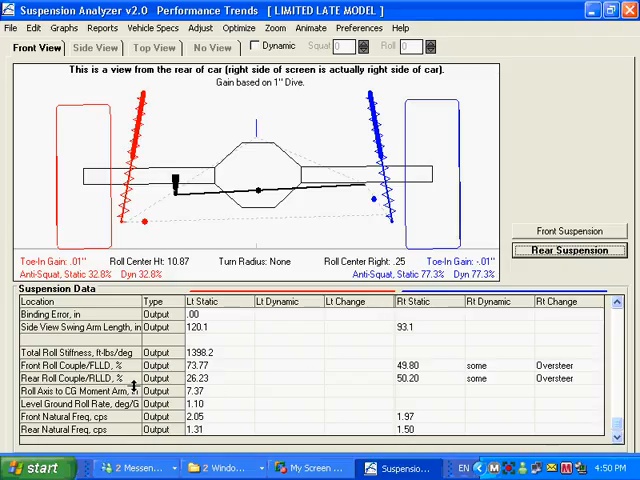
{"action": "mouse_move", "coordinate": [210, 376]}
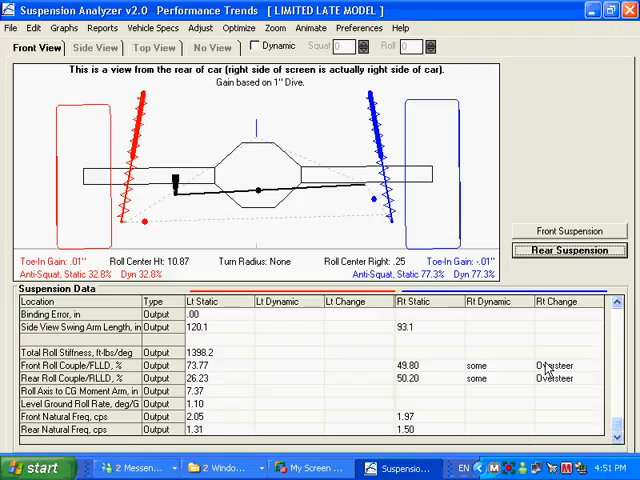
{"action": "mouse_move", "coordinate": [224, 380]}
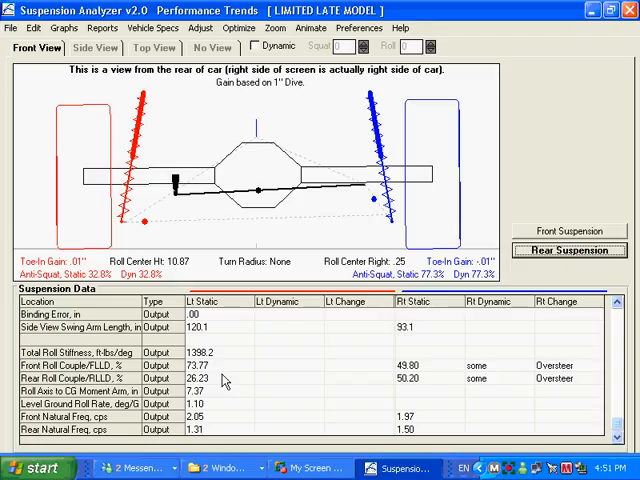